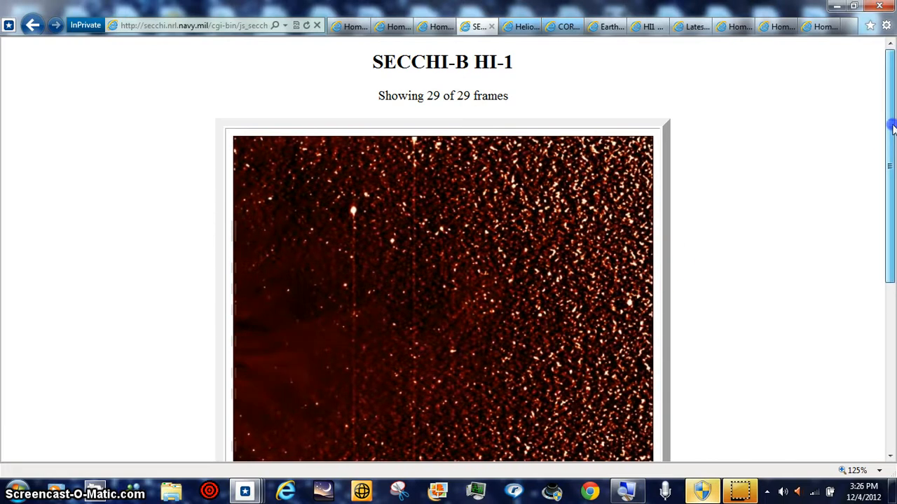
Scroll the SECCHI-B HI-1 page down until the 29-frame image animation is in view.
{"action": "scroll", "scroll_direction": "down", "scroll_amount": 3}
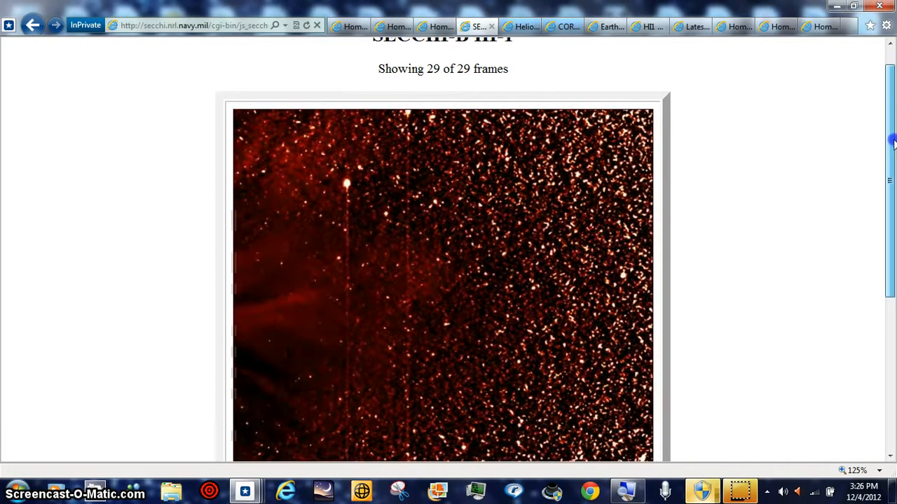
{"action": "scroll", "scroll_direction": "down", "scroll_amount": 3}
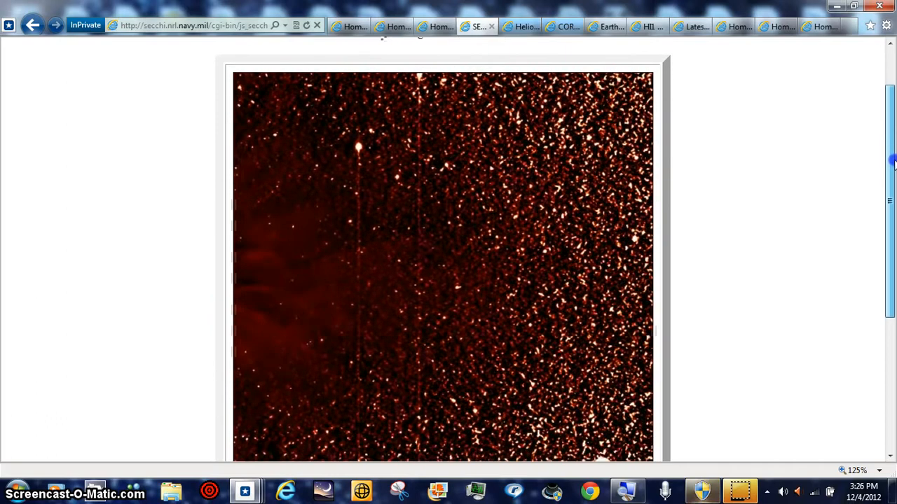
{"action": "scroll", "scroll_direction": "down", "scroll_amount": 3}
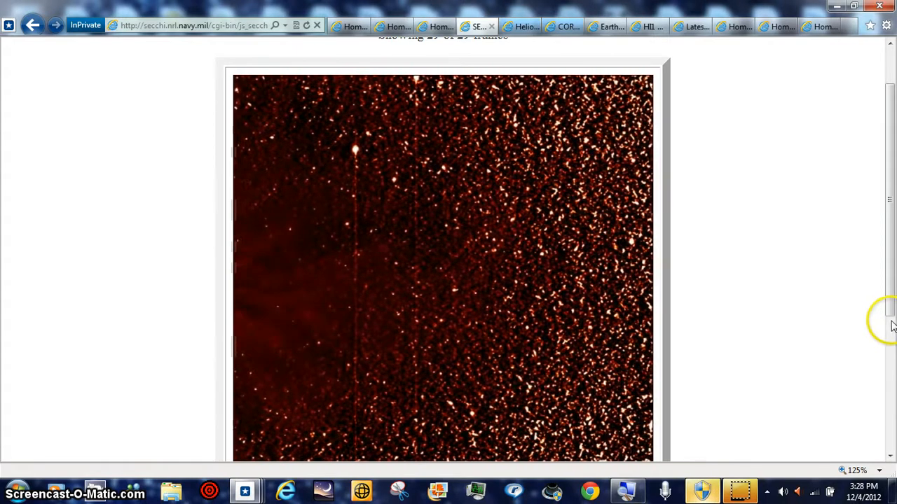
Scroll further to reveal the HI1-B label and 2012/12/01 16:50:02 timestamp.
{"action": "scroll", "scroll_direction": "down", "scroll_amount": 3}
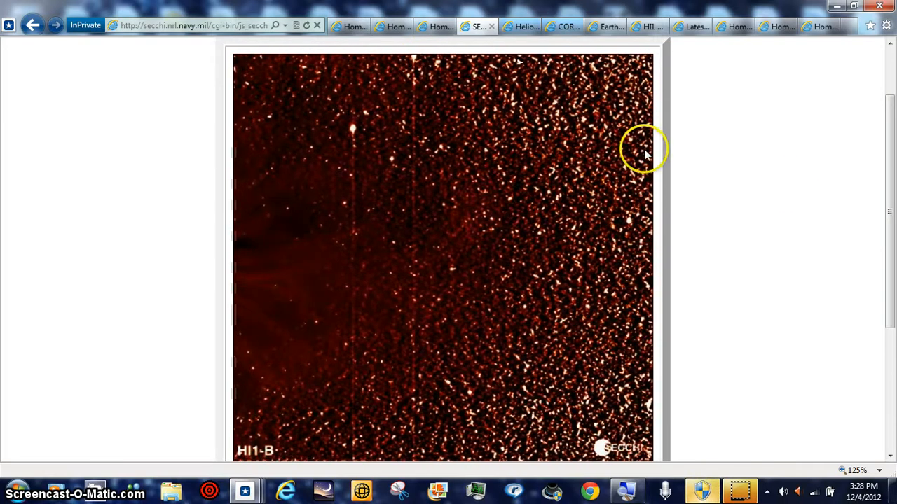
{"action": "scroll", "scroll_direction": "down", "scroll_amount": 3}
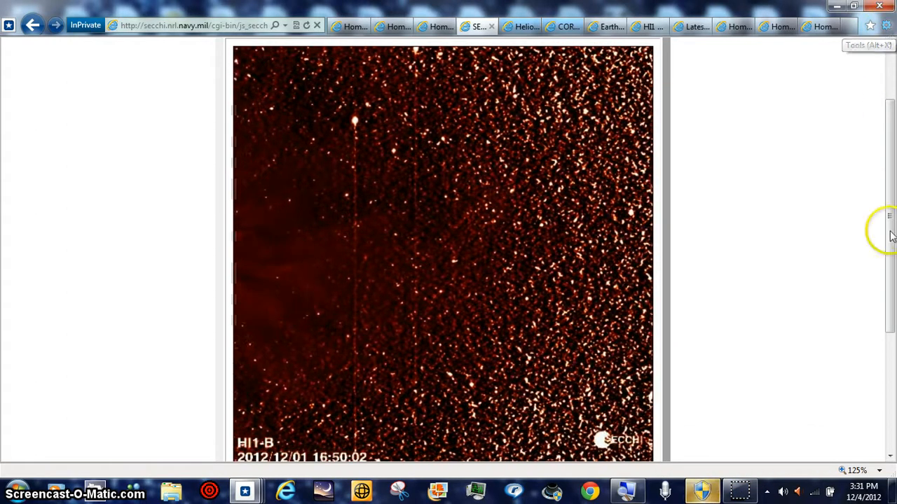
Set the page zoom to 400% using the status-bar zoom list.
{"action": "left_click", "coordinate": [879, 472]}
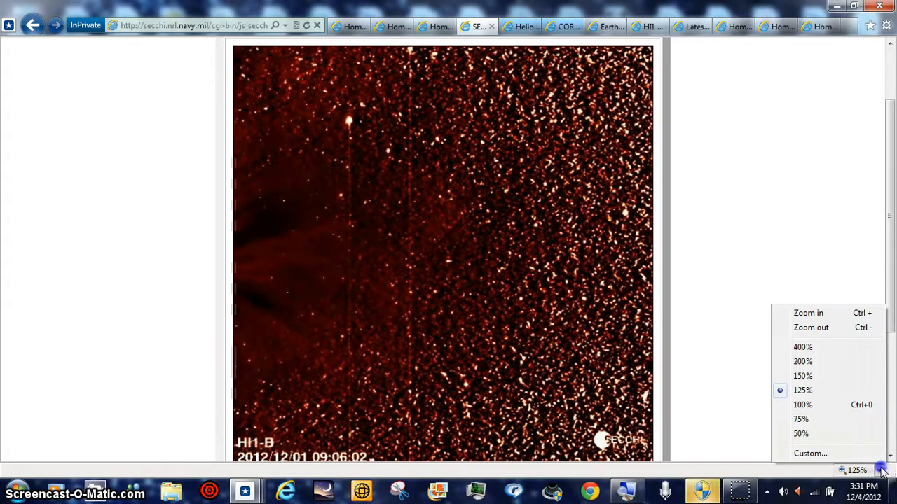
{"action": "left_click", "coordinate": [802, 347]}
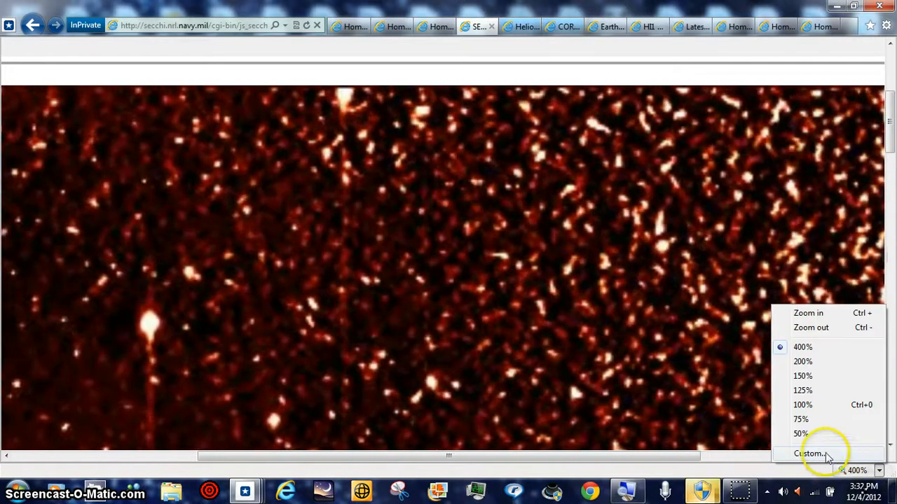
Apply a custom 777 percent page zoom through the Custom zoom setting.
{"action": "left_click", "coordinate": [811, 455]}
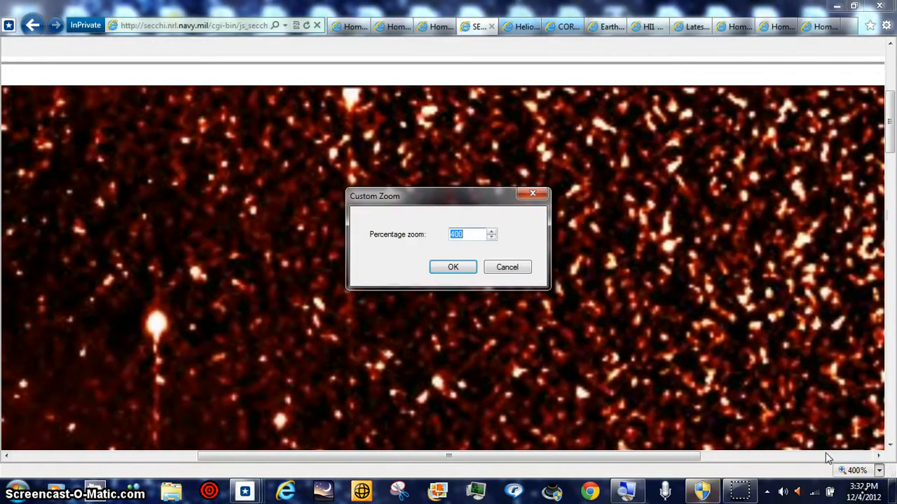
{"action": "type", "text": "777"}
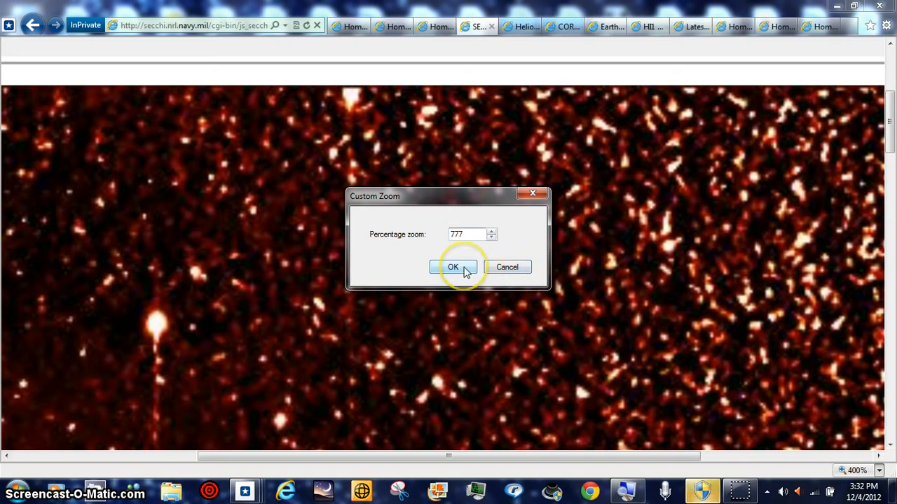
{"action": "left_click", "coordinate": [452, 267]}
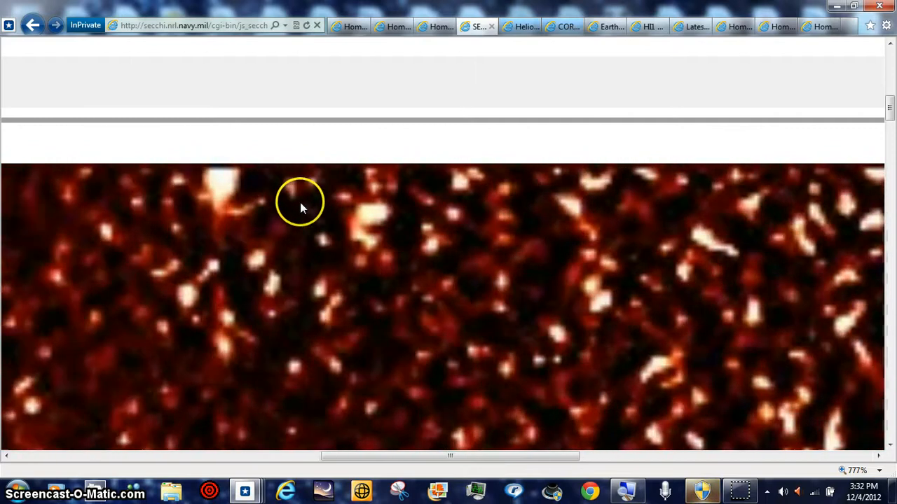
{"action": "left_click", "coordinate": [699, 215]}
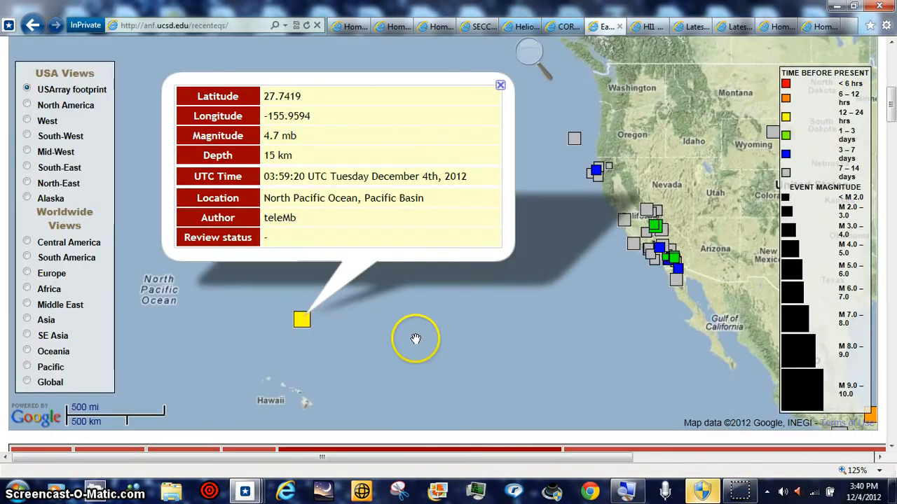
{"action": "mouse_move", "coordinate": [223, 323]}
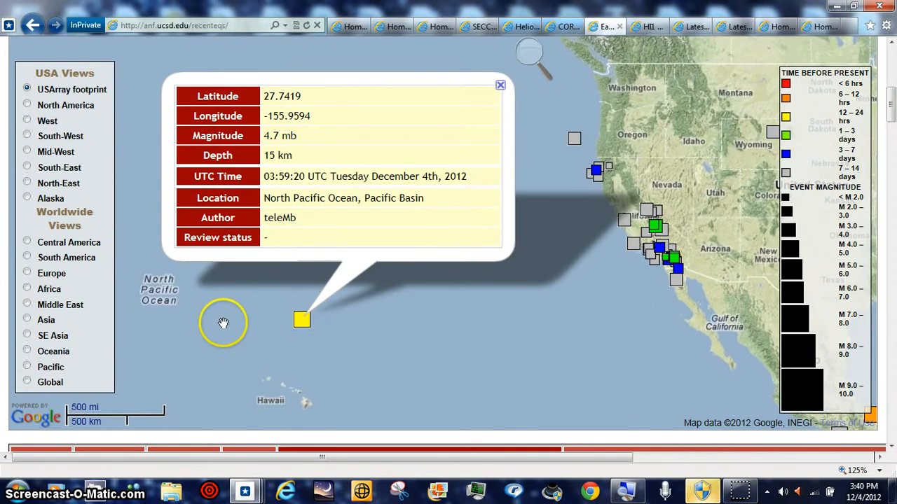
{"action": "mouse_move", "coordinate": [344, 323]}
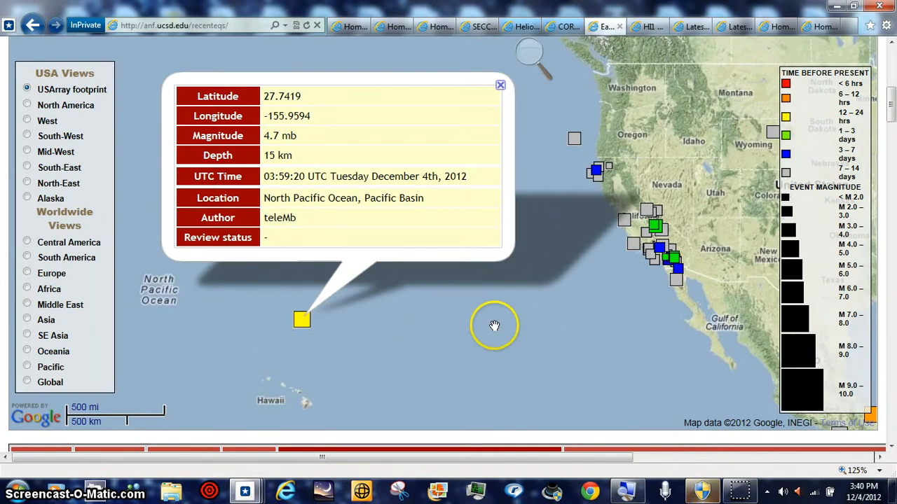
{"action": "mouse_move", "coordinate": [221, 307]}
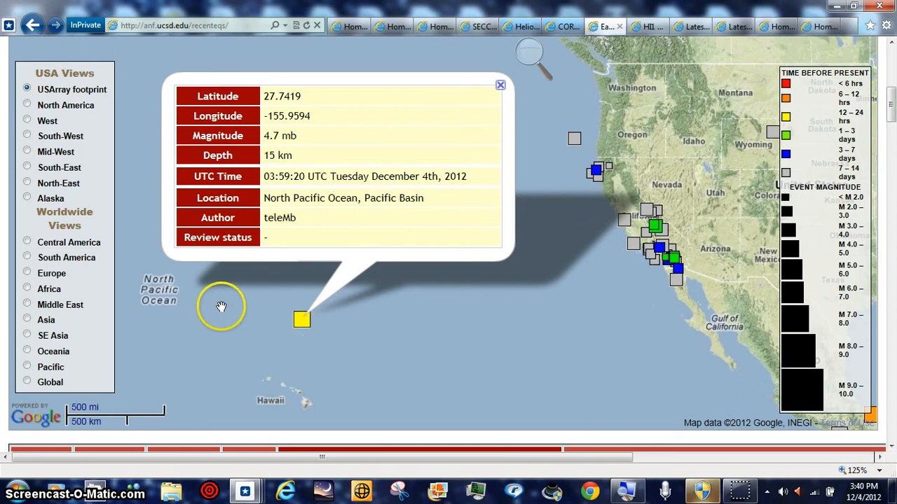
{"action": "mouse_move", "coordinate": [154, 140]}
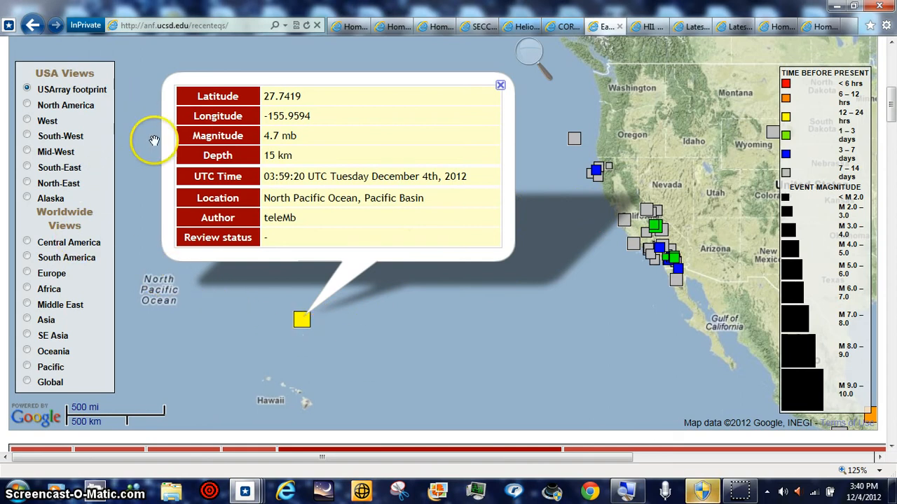
{"action": "mouse_move", "coordinate": [285, 148]}
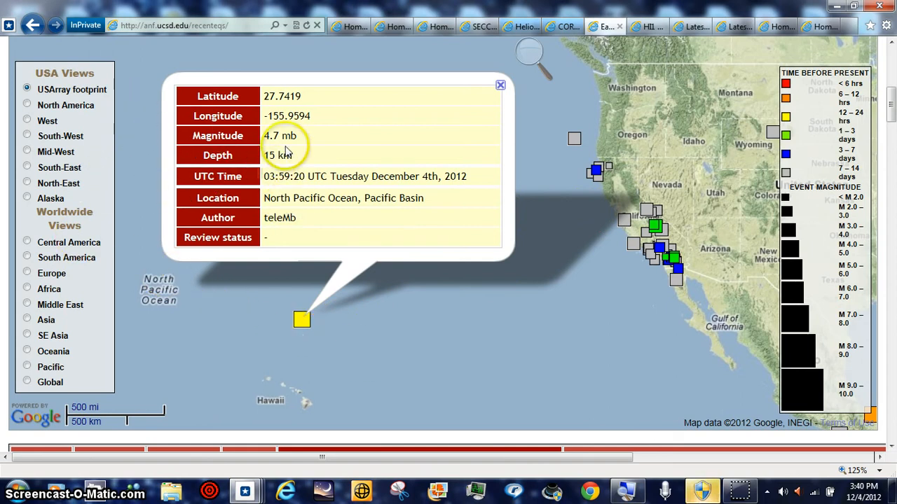
{"action": "mouse_move", "coordinate": [303, 373]}
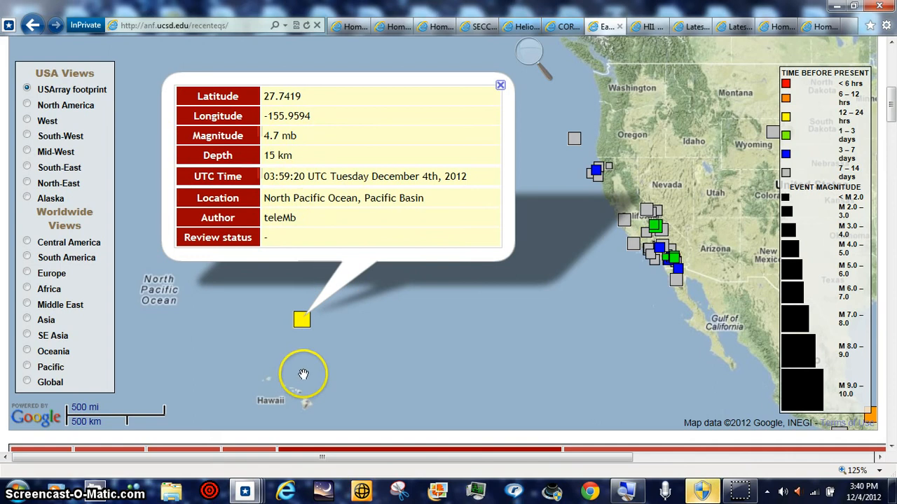
{"action": "mouse_move", "coordinate": [137, 321]}
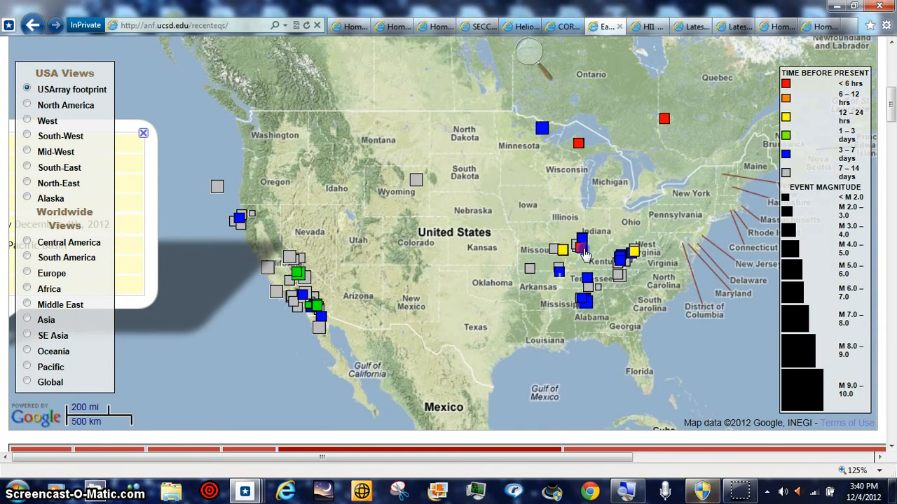
Open the map popups for the Indiana, magnitude 4.9 Manitoba, and Ontario–Quebec border quakes.
{"action": "left_click", "coordinate": [580, 244]}
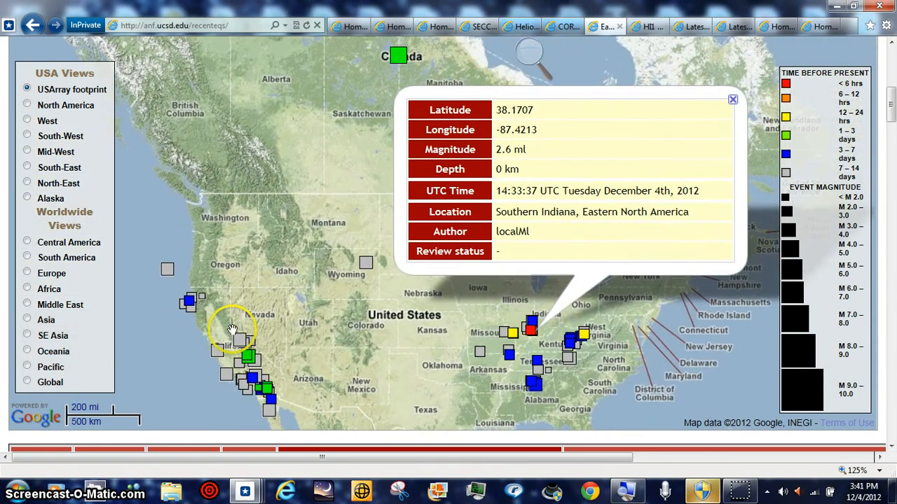
{"action": "mouse_move", "coordinate": [499, 113]}
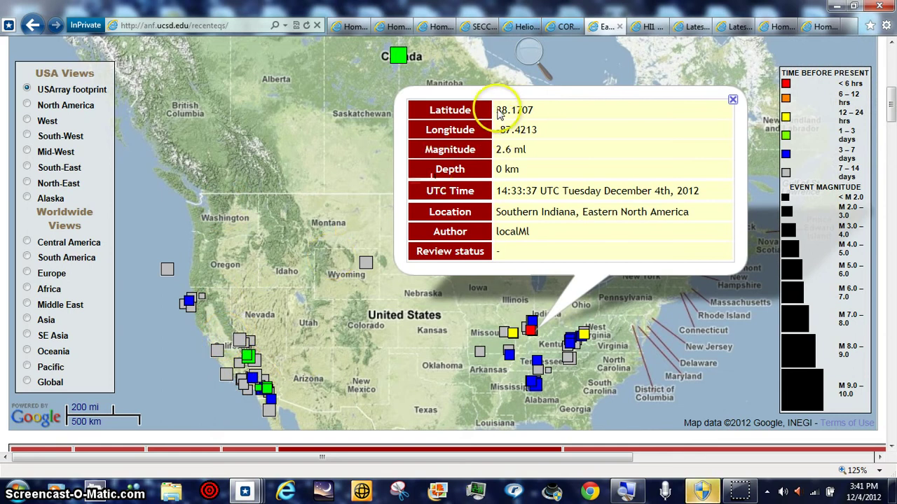
{"action": "mouse_move", "coordinate": [429, 245]}
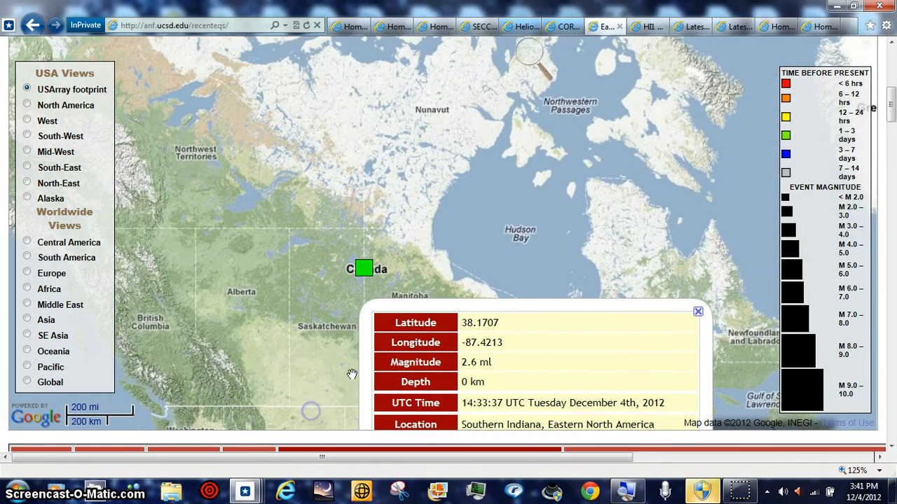
{"action": "left_click", "coordinate": [697, 311]}
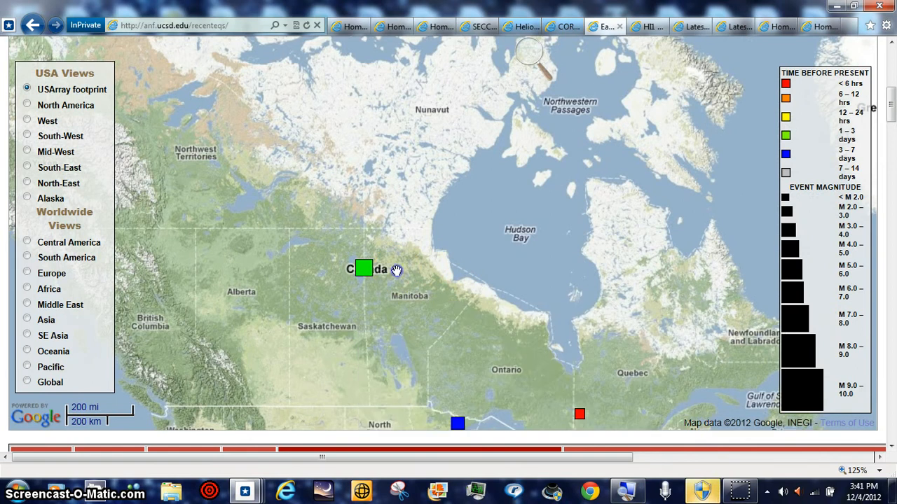
{"action": "left_click", "coordinate": [362, 270]}
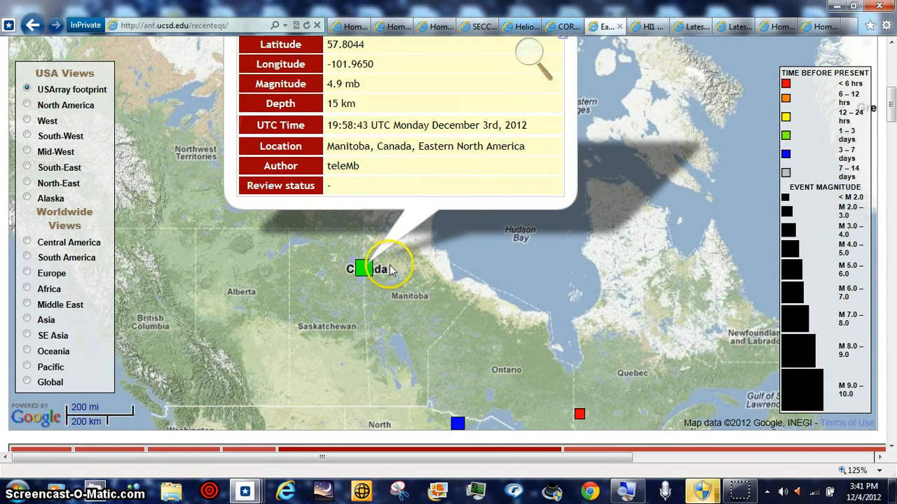
{"action": "mouse_move", "coordinate": [582, 420]}
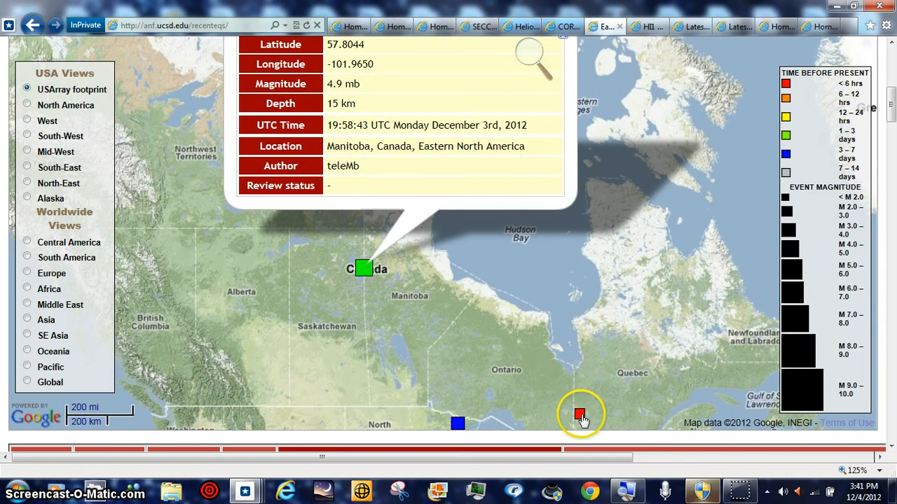
{"action": "left_click", "coordinate": [579, 414]}
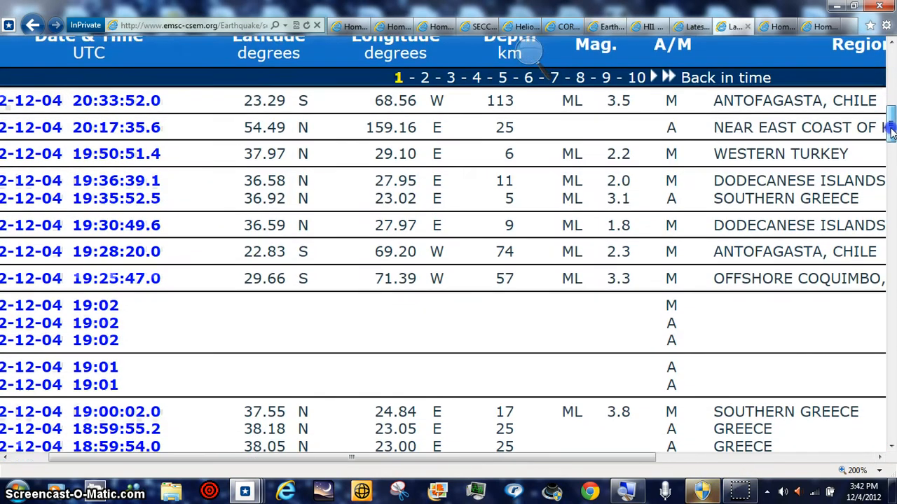
Scroll the EMSC table down to the page navigation and 'Top of the list' link.
{"action": "scroll", "scroll_direction": "down", "scroll_amount": 3}
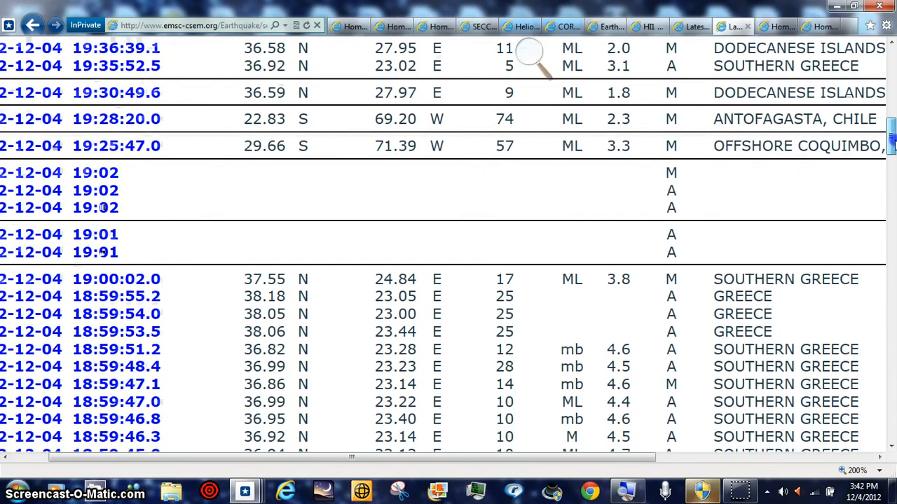
{"action": "scroll", "scroll_direction": "down", "scroll_amount": 3}
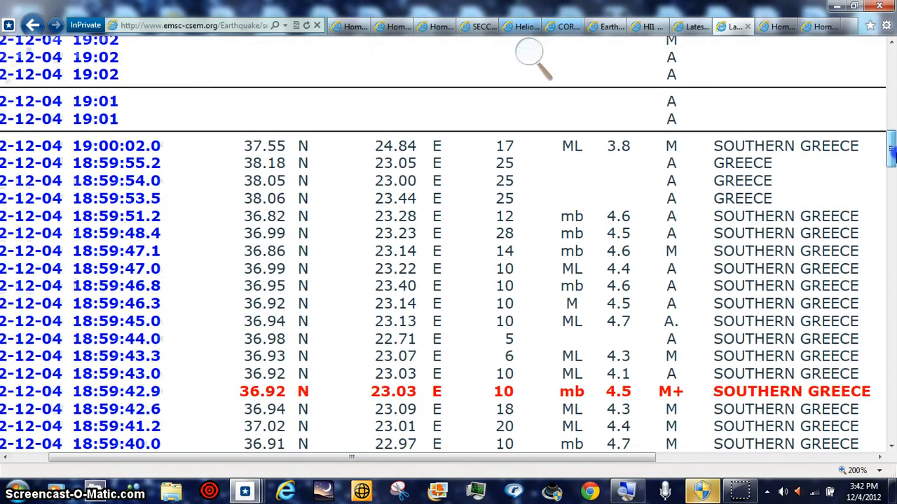
{"action": "scroll", "scroll_direction": "down", "scroll_amount": 3}
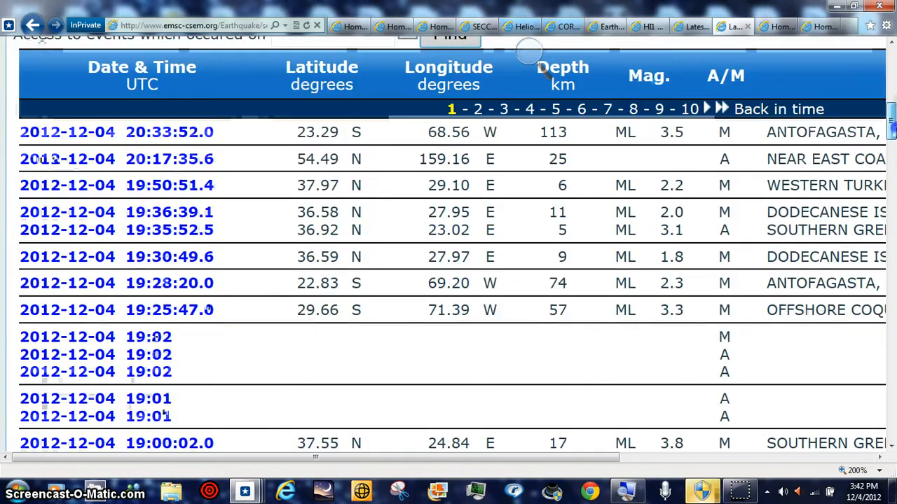
{"action": "scroll", "scroll_direction": "down", "scroll_amount": 3}
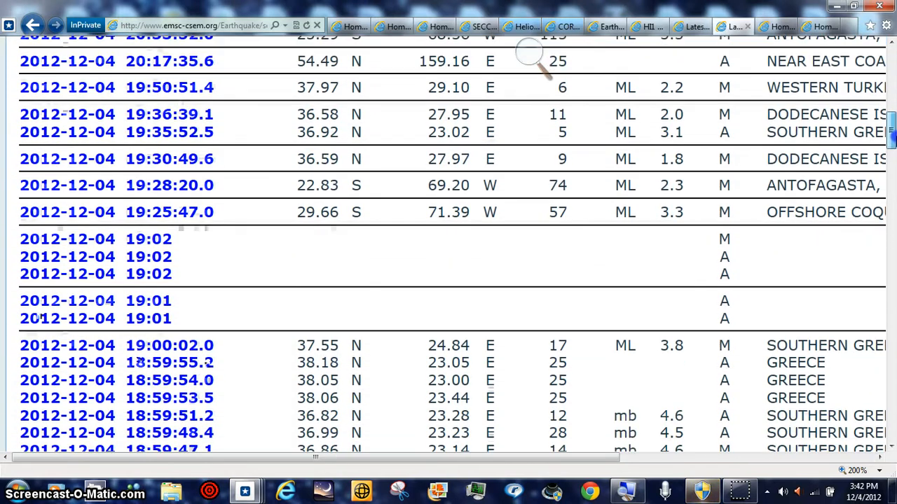
{"action": "scroll", "scroll_direction": "down", "scroll_amount": 3}
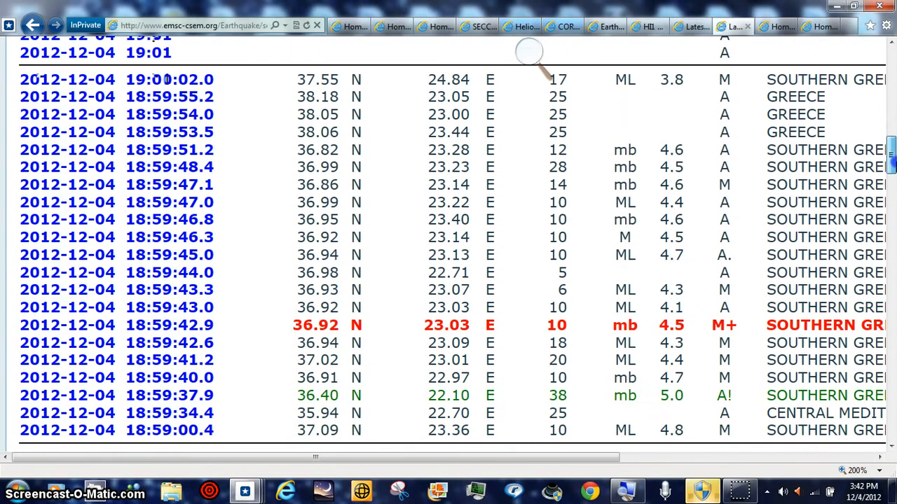
{"action": "scroll", "scroll_direction": "down", "scroll_amount": 3}
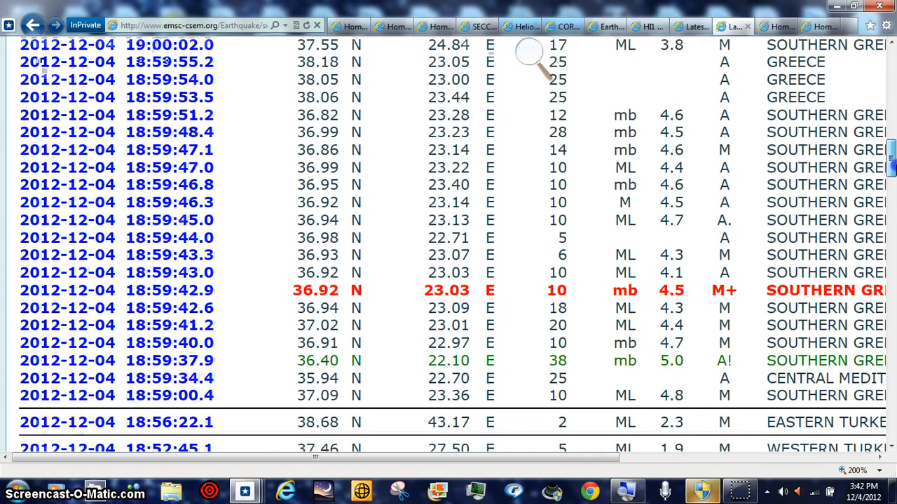
{"action": "scroll", "scroll_direction": "down", "scroll_amount": 3}
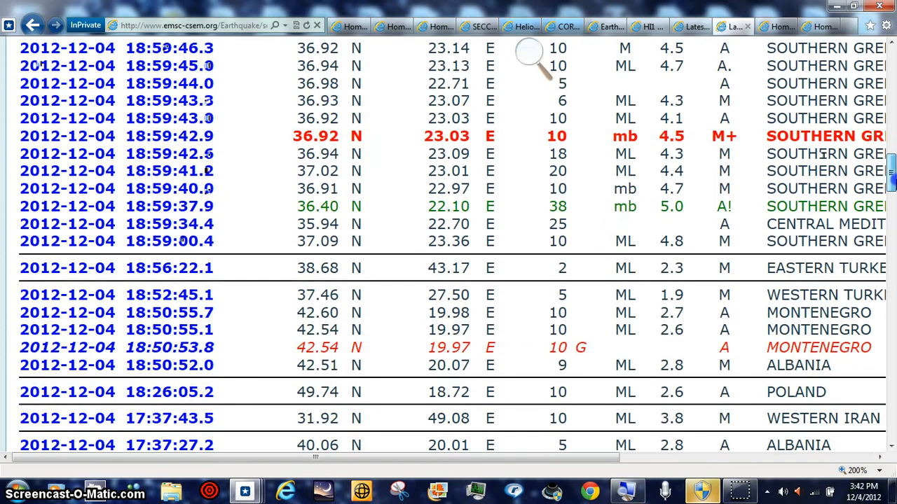
{"action": "scroll", "scroll_direction": "down", "scroll_amount": 3}
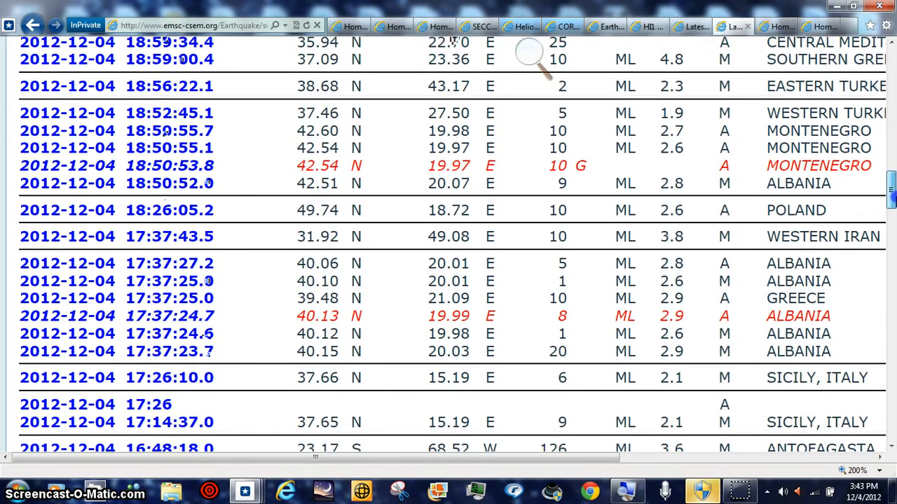
{"action": "scroll", "scroll_direction": "down", "scroll_amount": 3}
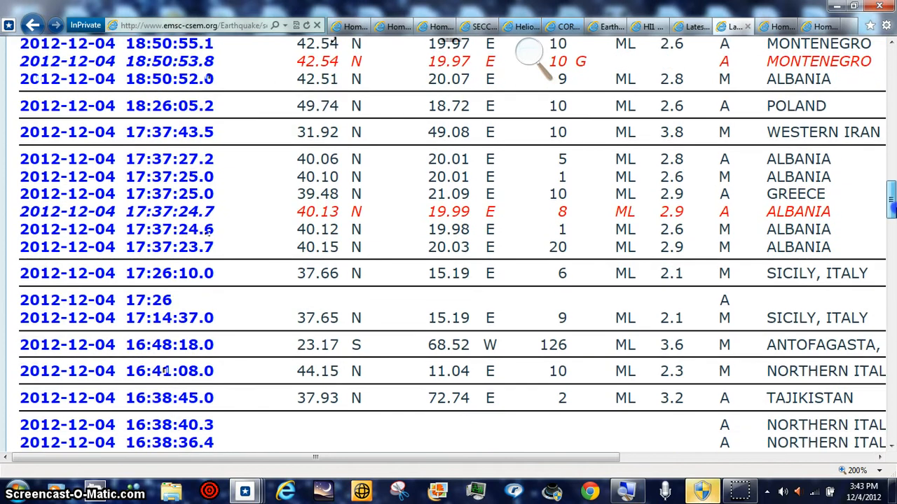
{"action": "scroll", "scroll_direction": "down", "scroll_amount": 3}
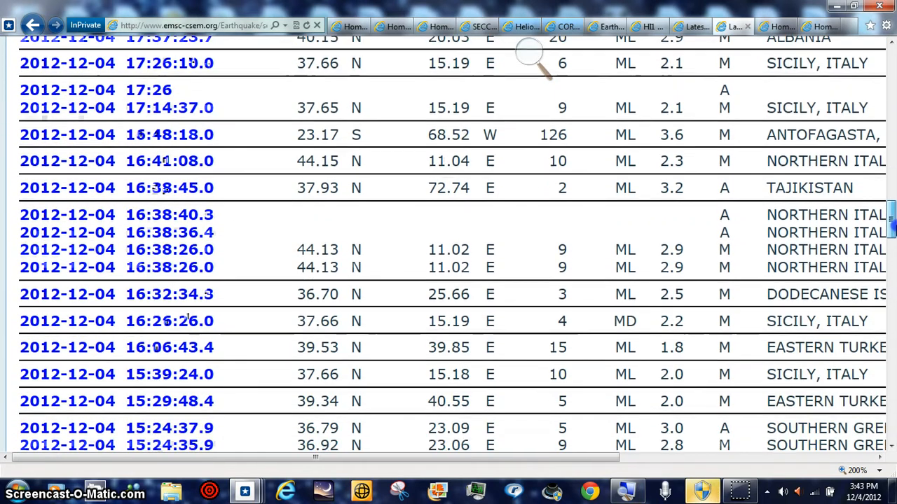
{"action": "scroll", "scroll_direction": "down", "scroll_amount": 3}
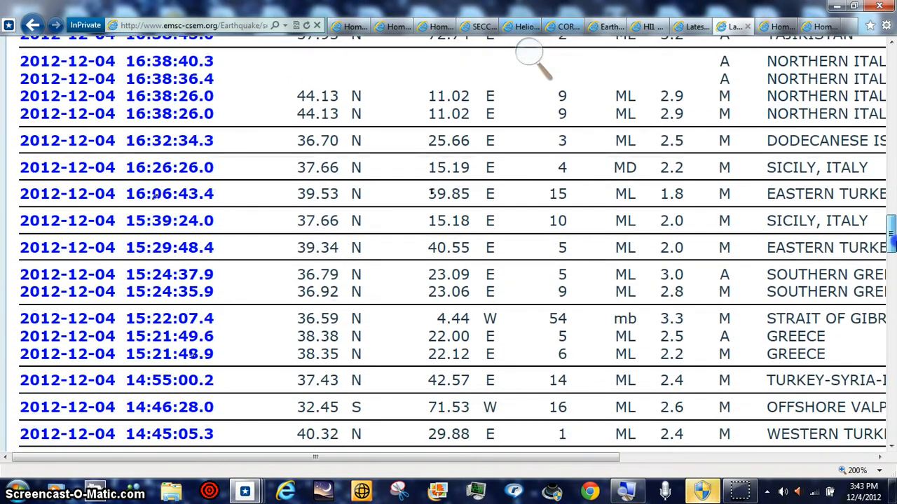
{"action": "scroll", "scroll_direction": "down", "scroll_amount": 3}
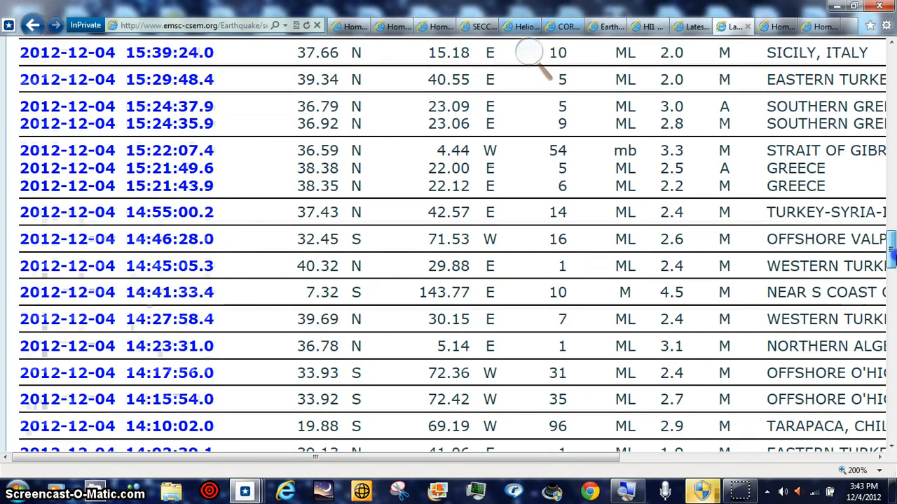
{"action": "scroll", "scroll_direction": "down", "scroll_amount": 3}
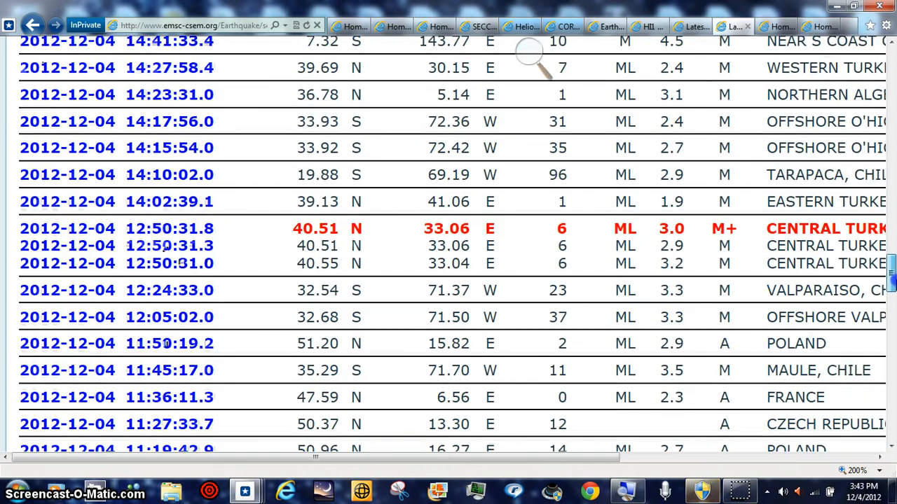
{"action": "scroll", "scroll_direction": "down", "scroll_amount": 3}
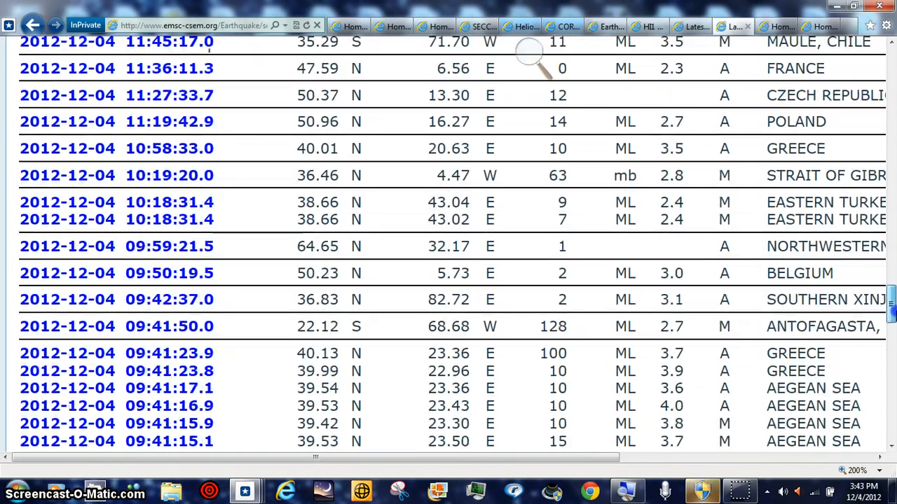
{"action": "scroll", "scroll_direction": "down", "scroll_amount": 3}
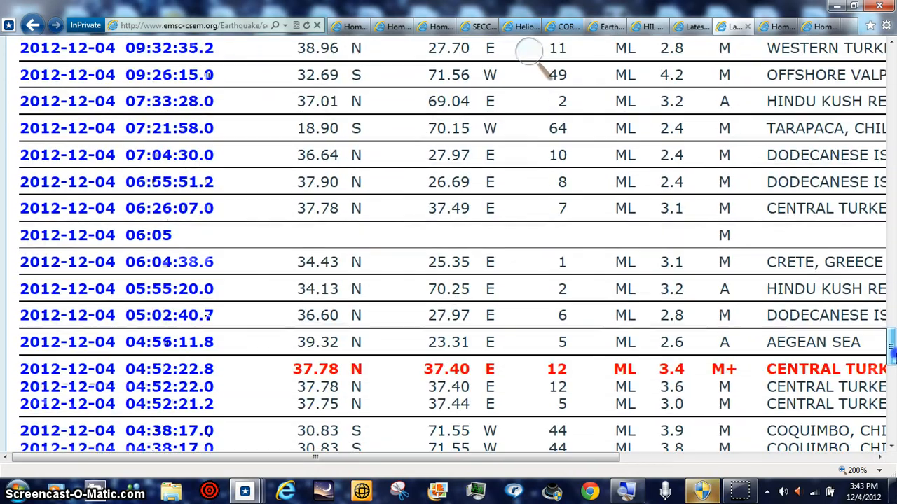
{"action": "scroll", "scroll_direction": "down", "scroll_amount": 3}
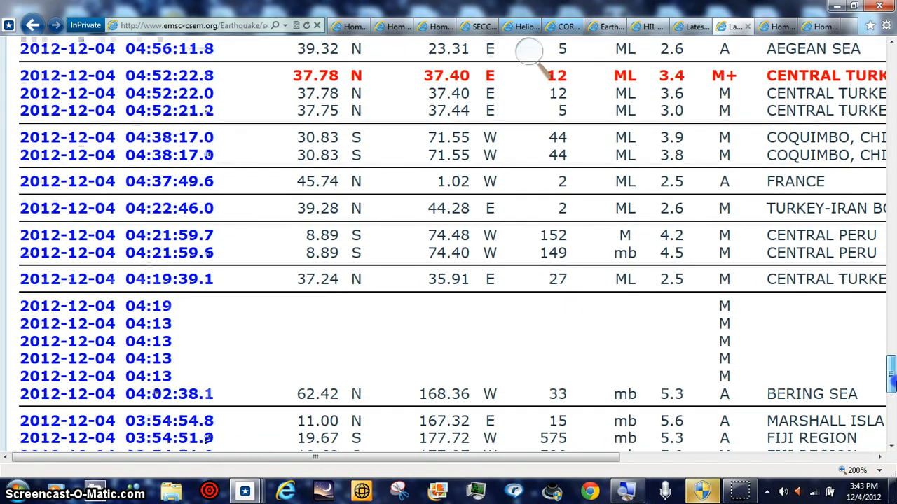
{"action": "scroll", "scroll_direction": "down", "scroll_amount": 3}
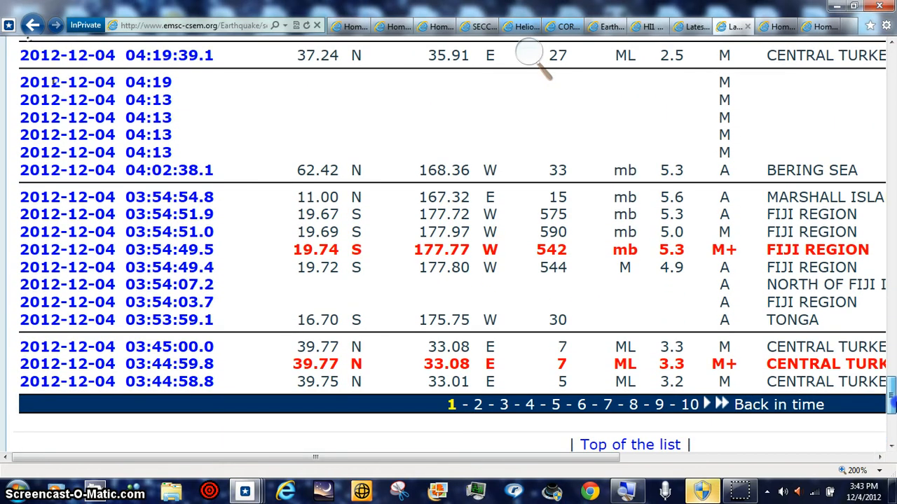